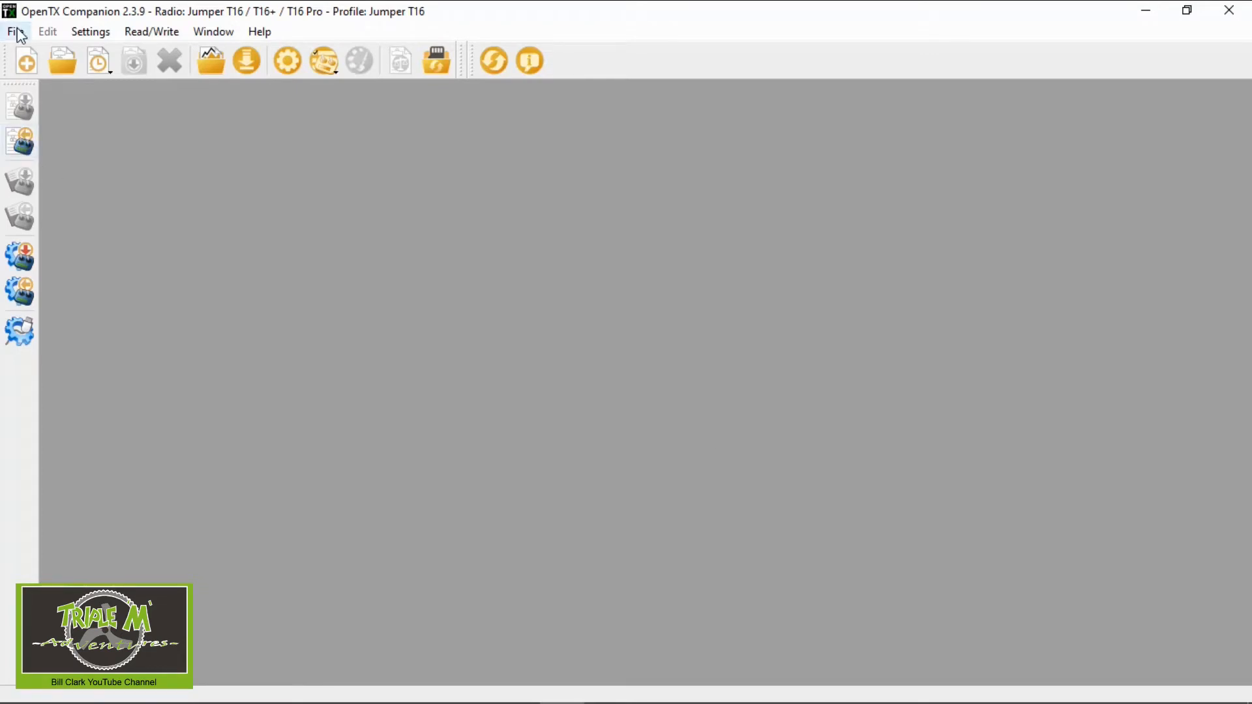
Load the Jumper T16 Models Settings 190820.otx file and edit the MX-C 349 Taycan model.
{"action": "left_click", "coordinate": [16, 31]}
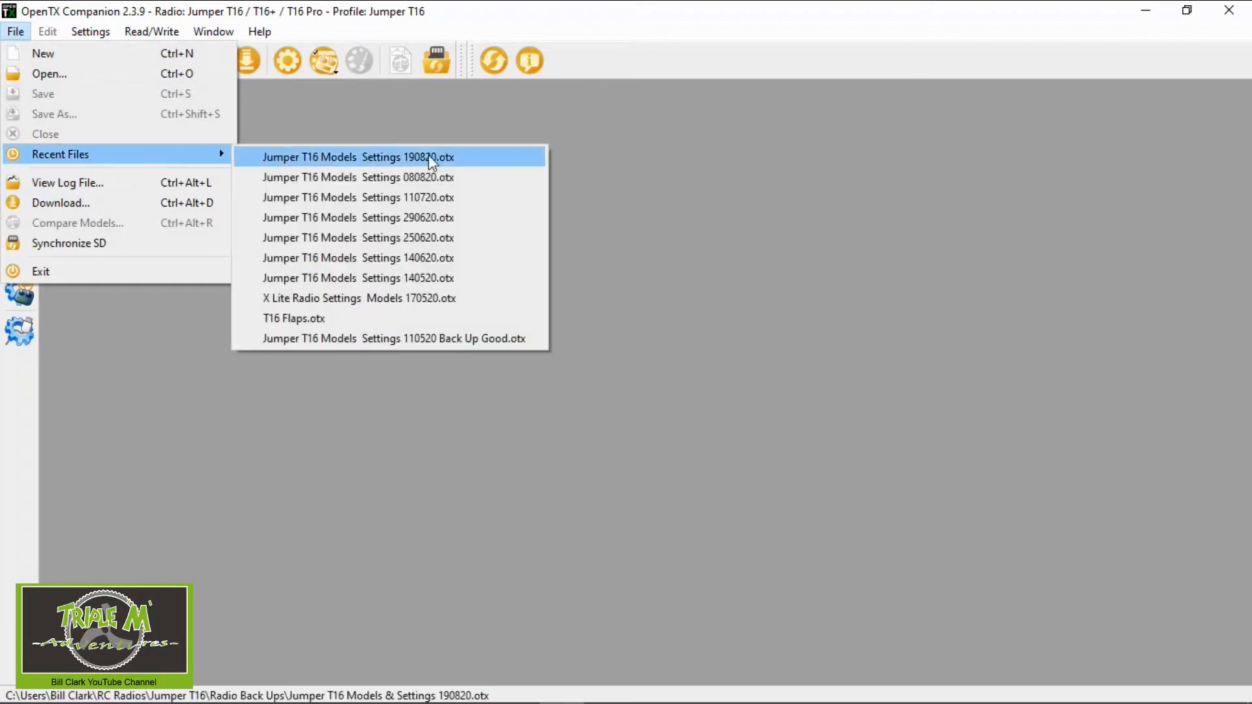
{"action": "left_click", "coordinate": [357, 157]}
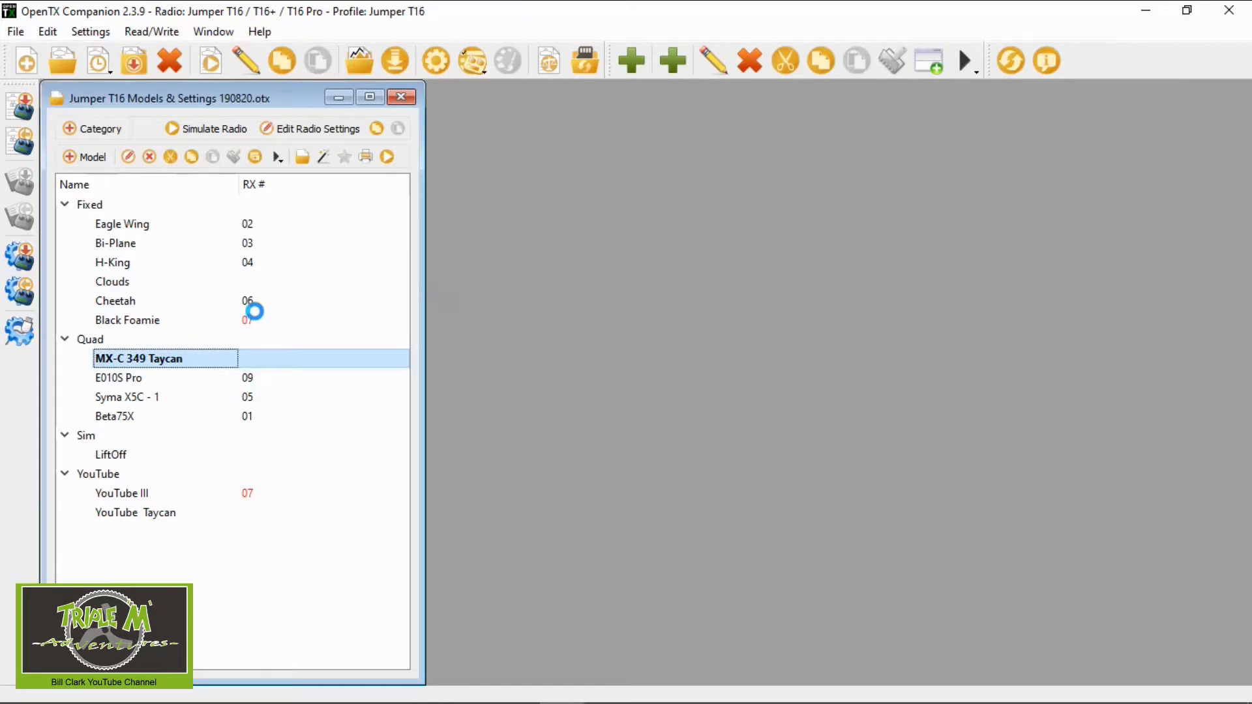
{"action": "double_click", "coordinate": [137, 357]}
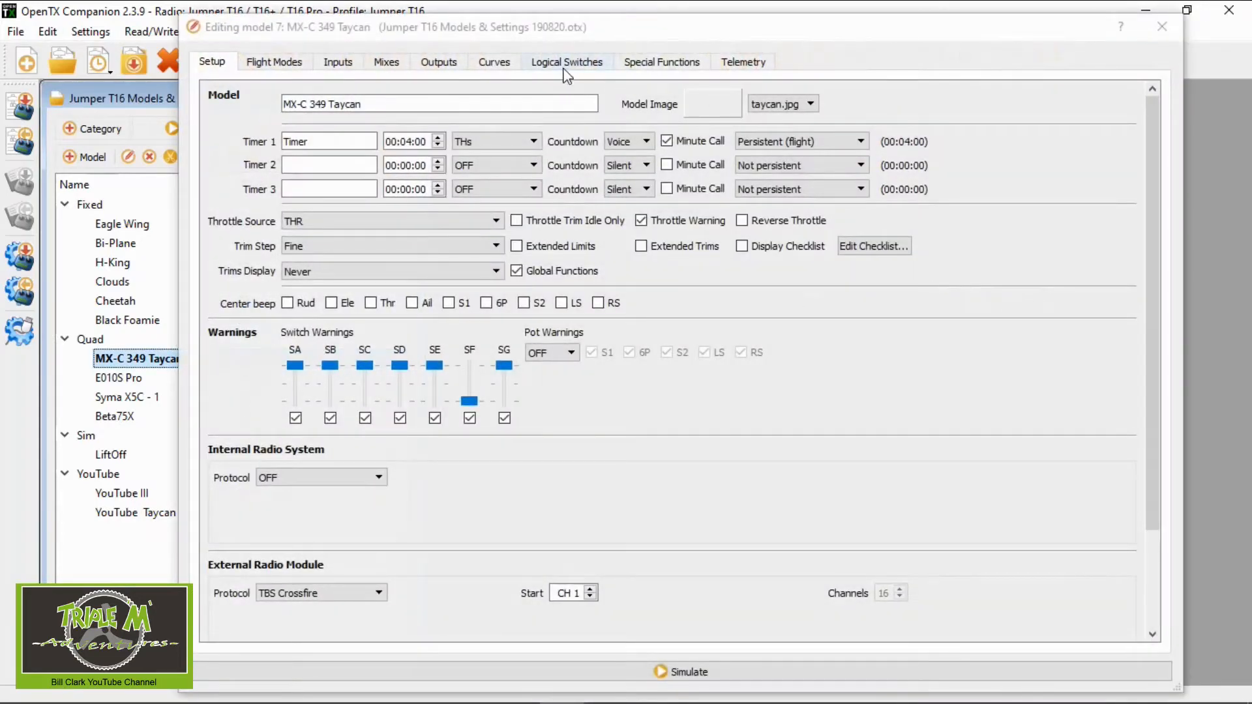
Review logical switches L01 (RFMD below 2) and L02 (RQly source) on the Logical Switches page.
{"action": "left_click", "coordinate": [566, 61]}
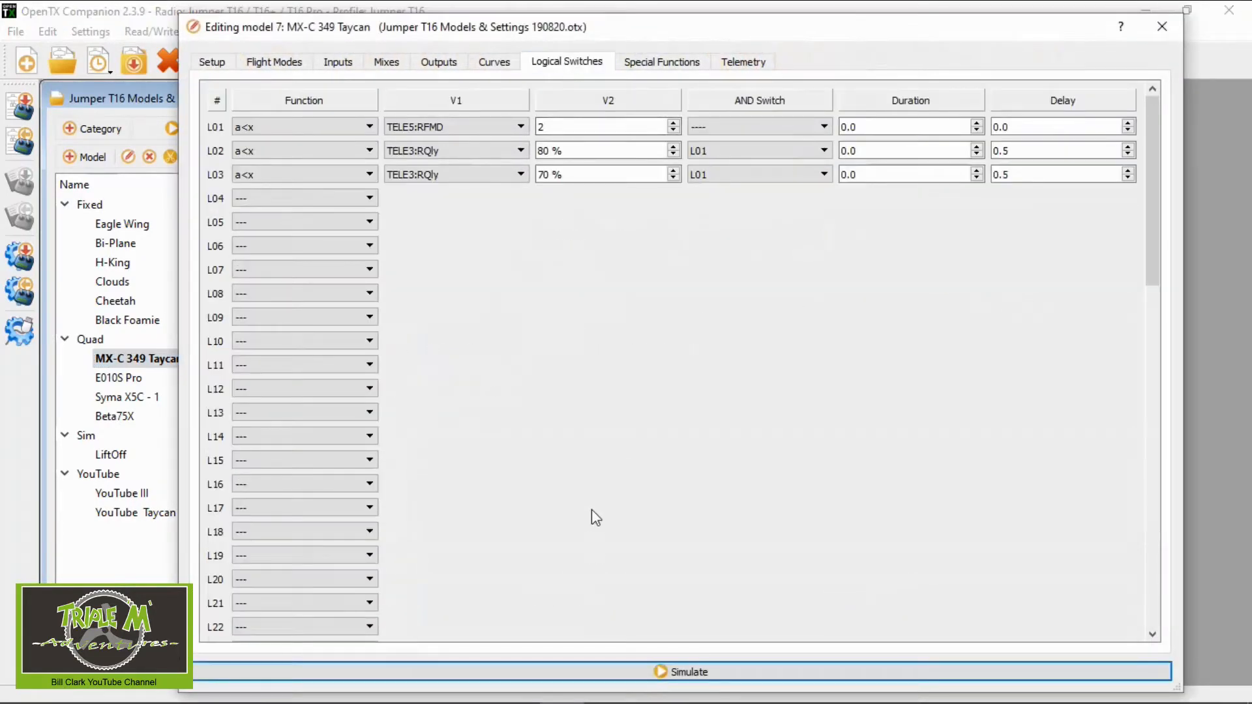
{"action": "left_click", "coordinate": [304, 150]}
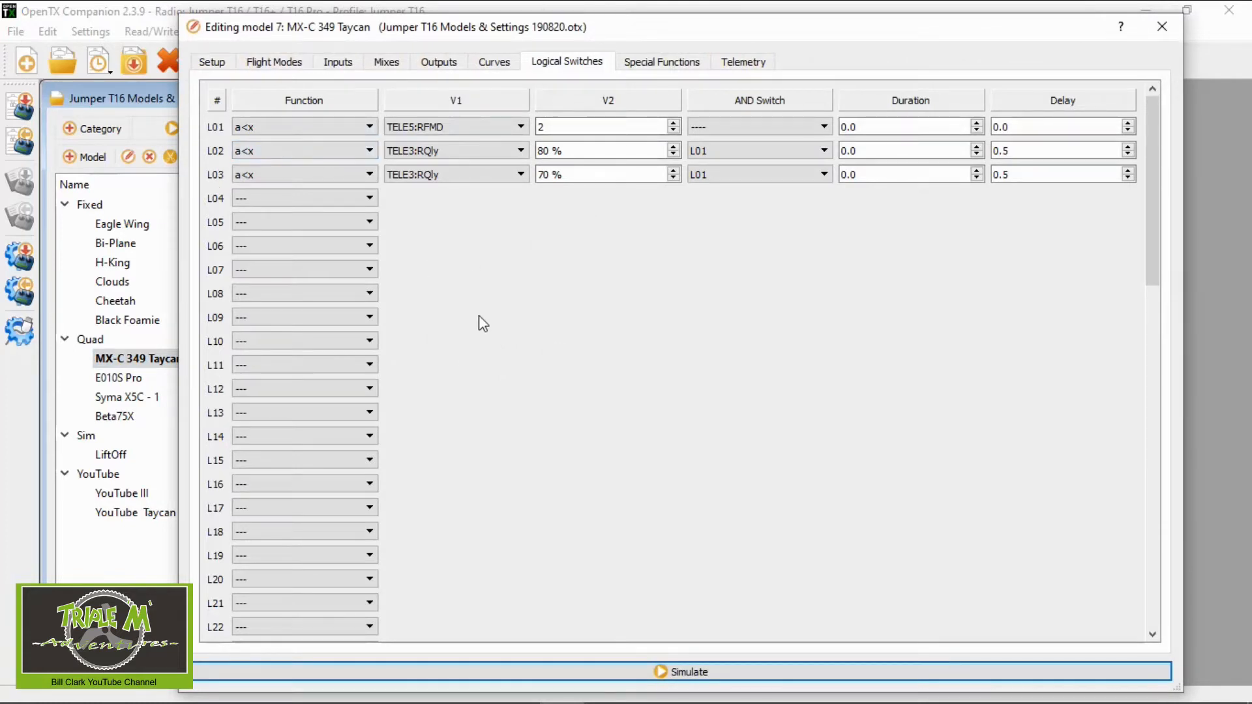
{"action": "mouse_move", "coordinate": [209, 119]}
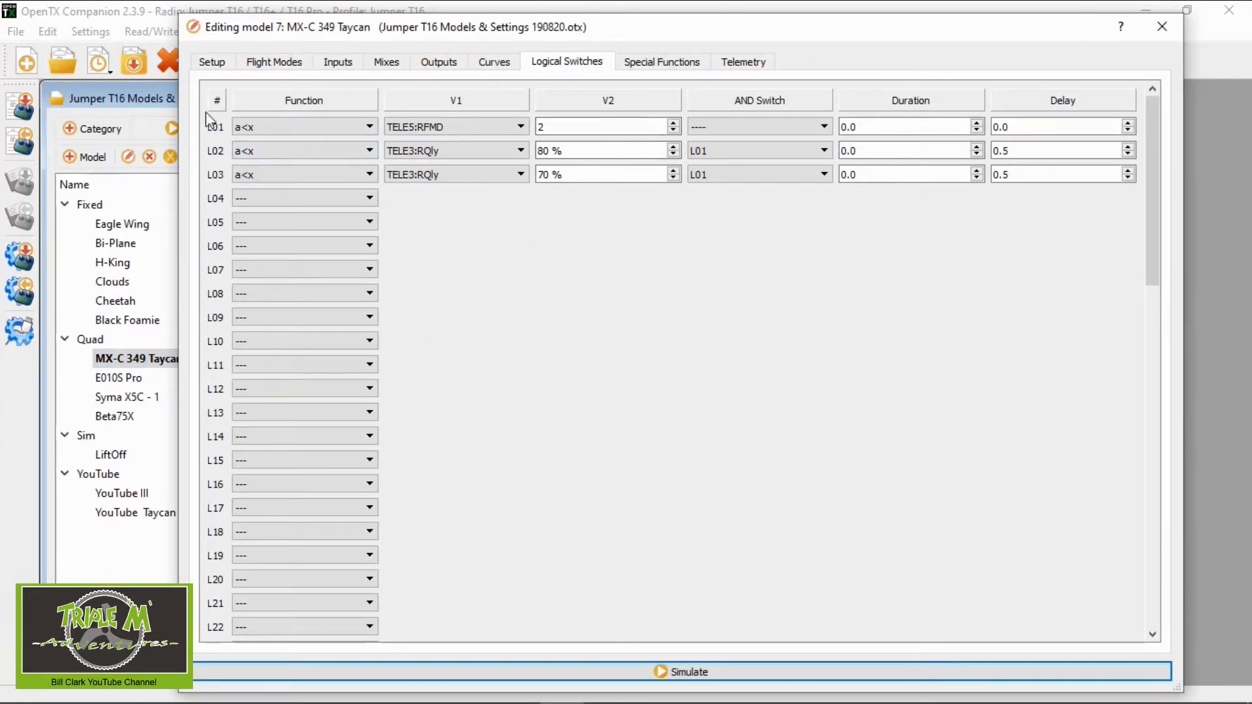
{"action": "mouse_move", "coordinate": [243, 140]}
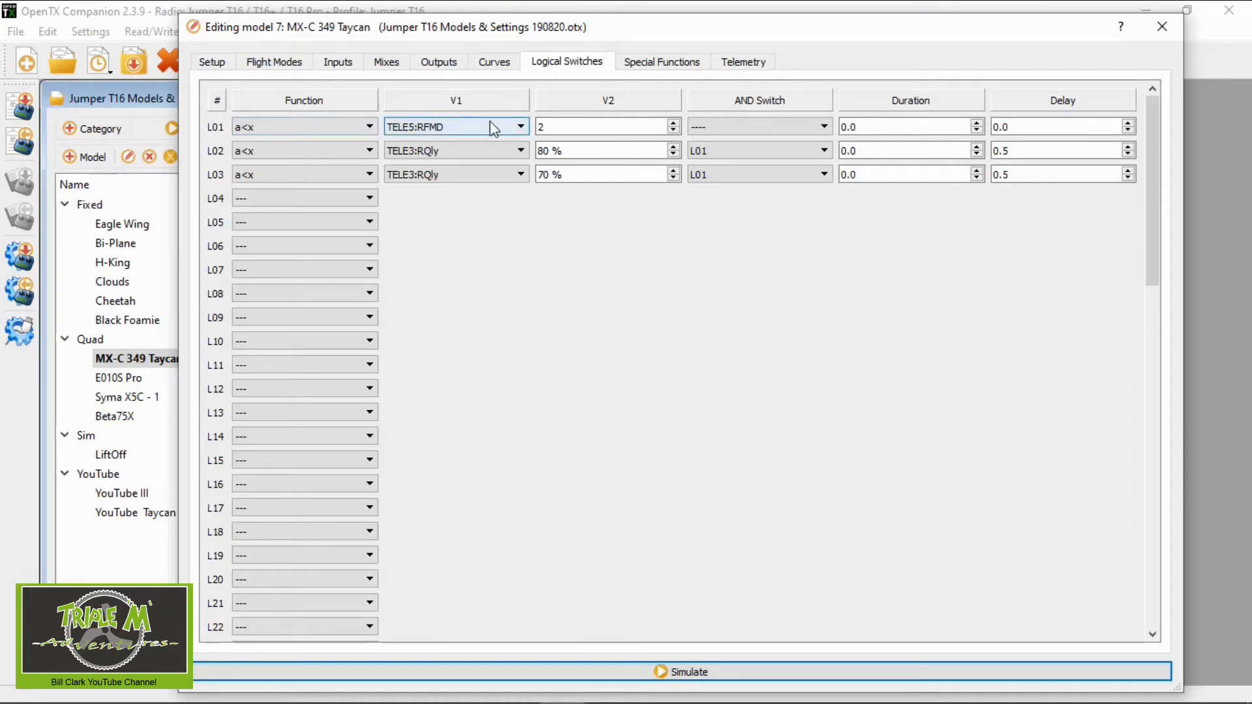
{"action": "mouse_move", "coordinate": [428, 143]}
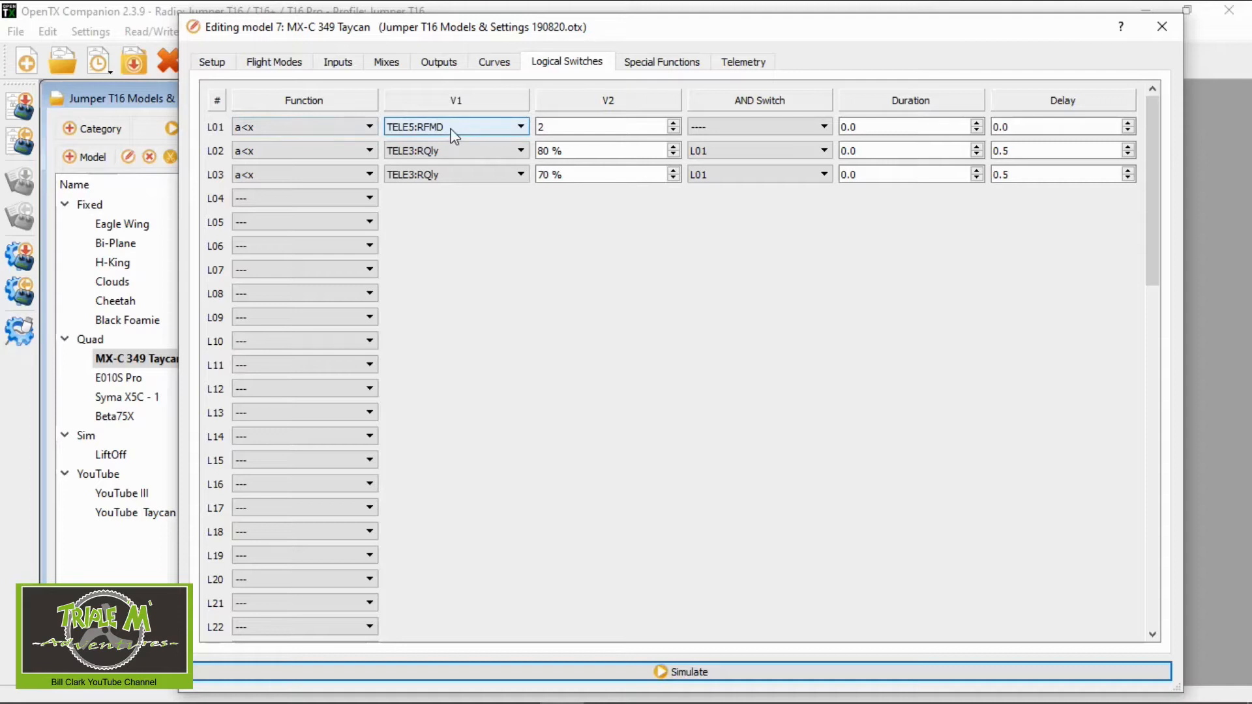
{"action": "left_click", "coordinate": [606, 126]}
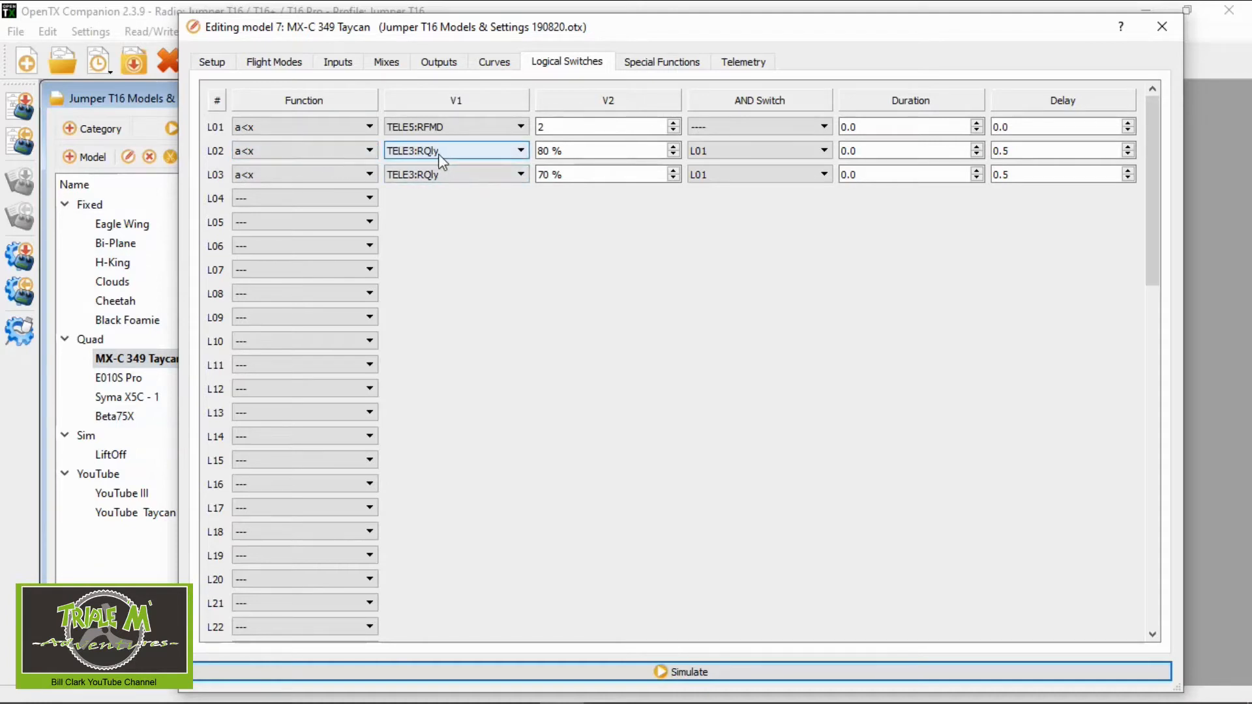
{"action": "left_click", "coordinate": [606, 150]}
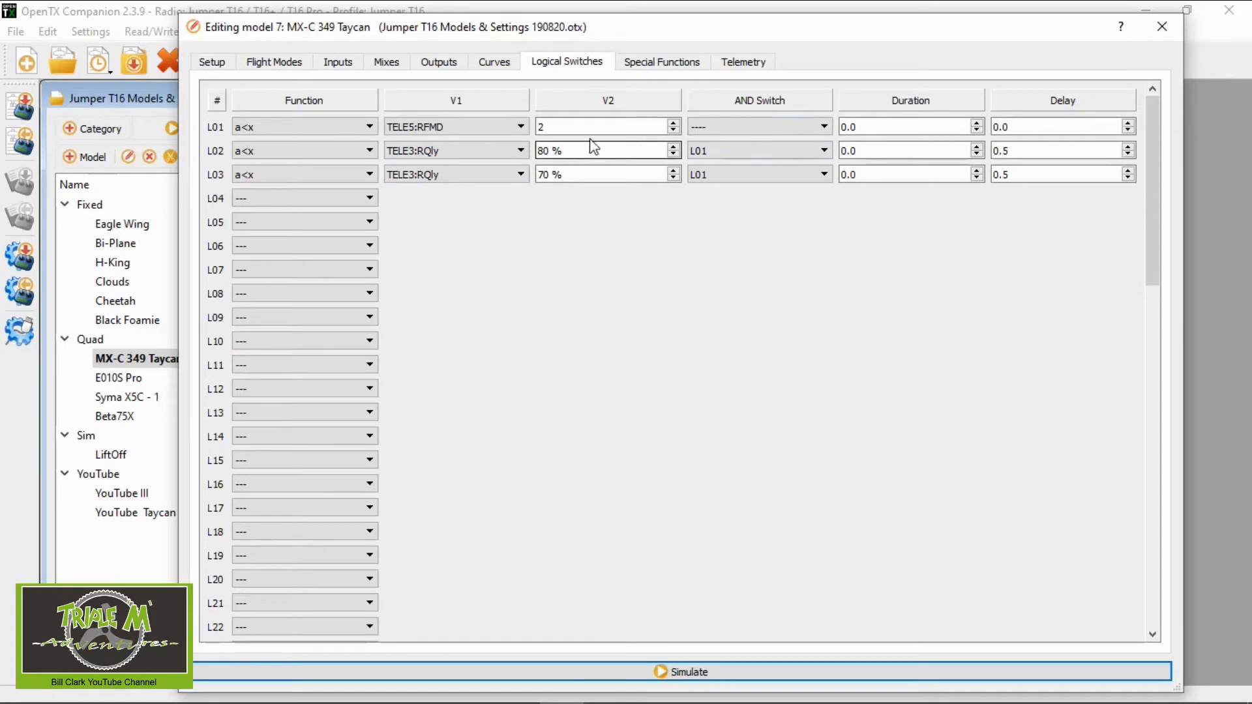
{"action": "mouse_move", "coordinate": [595, 120]}
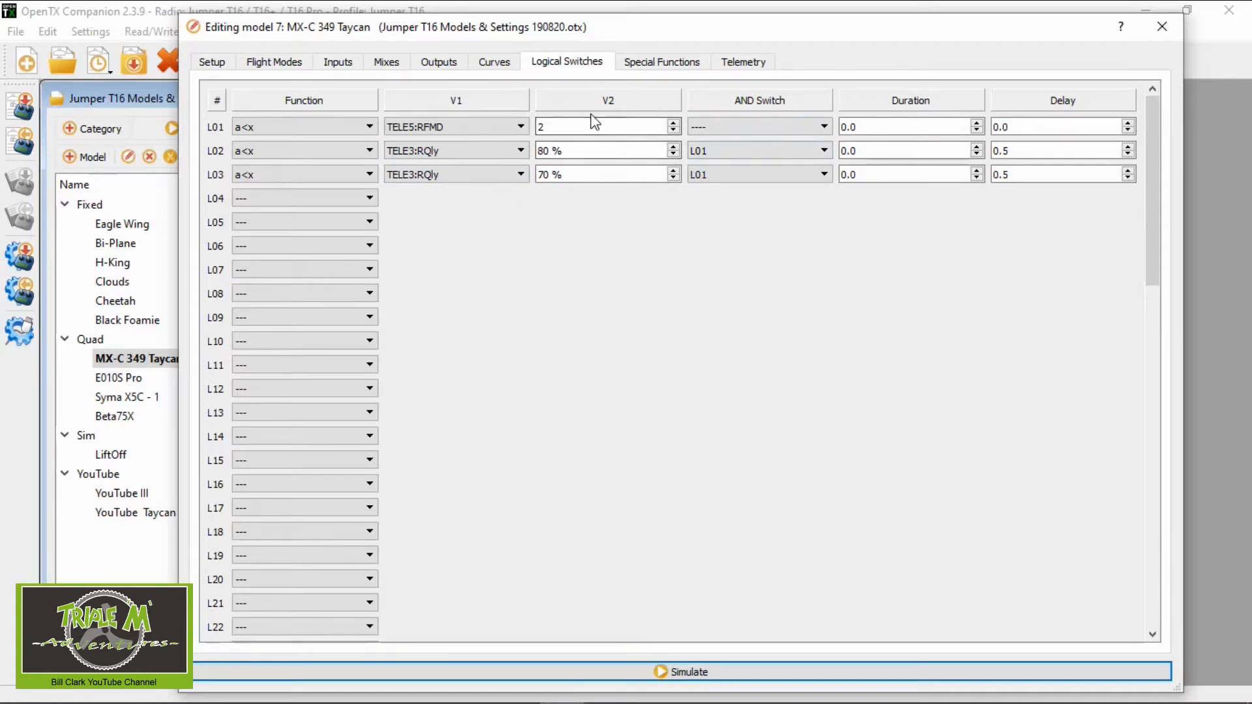
{"action": "mouse_move", "coordinate": [383, 297]}
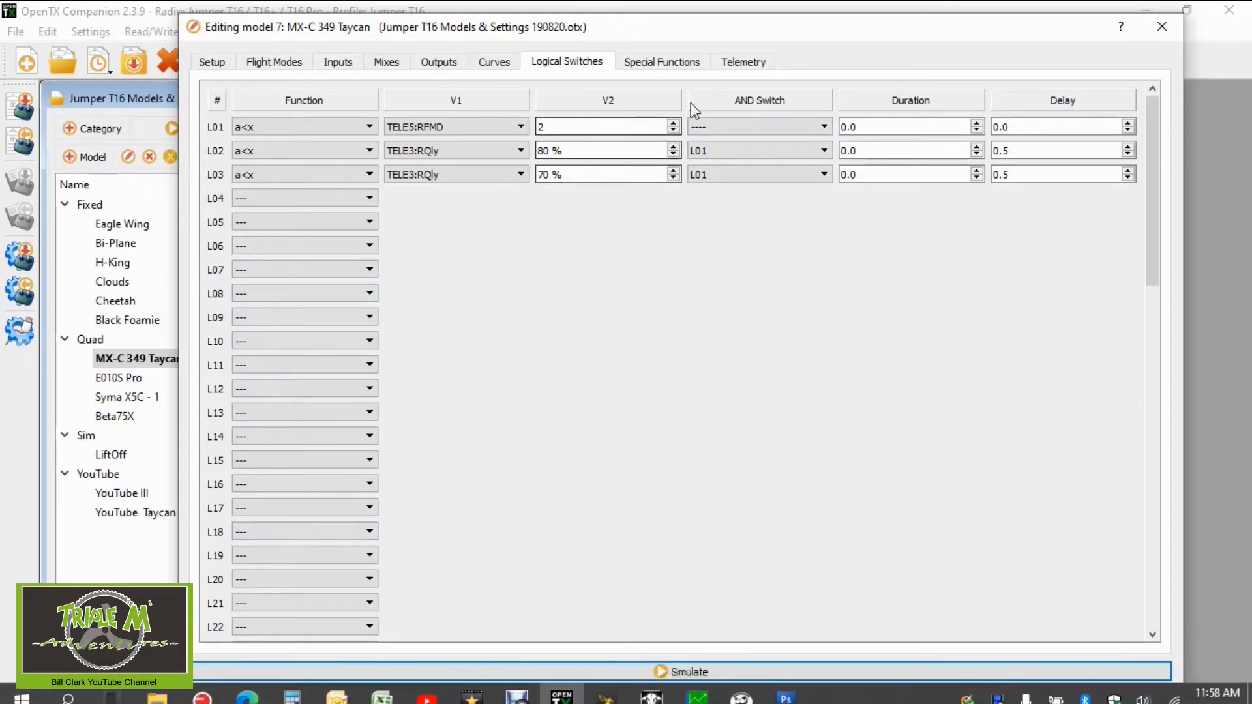
Review L02's value field and L03's RQly source with its L01 AND condition.
{"action": "left_click", "coordinate": [755, 150]}
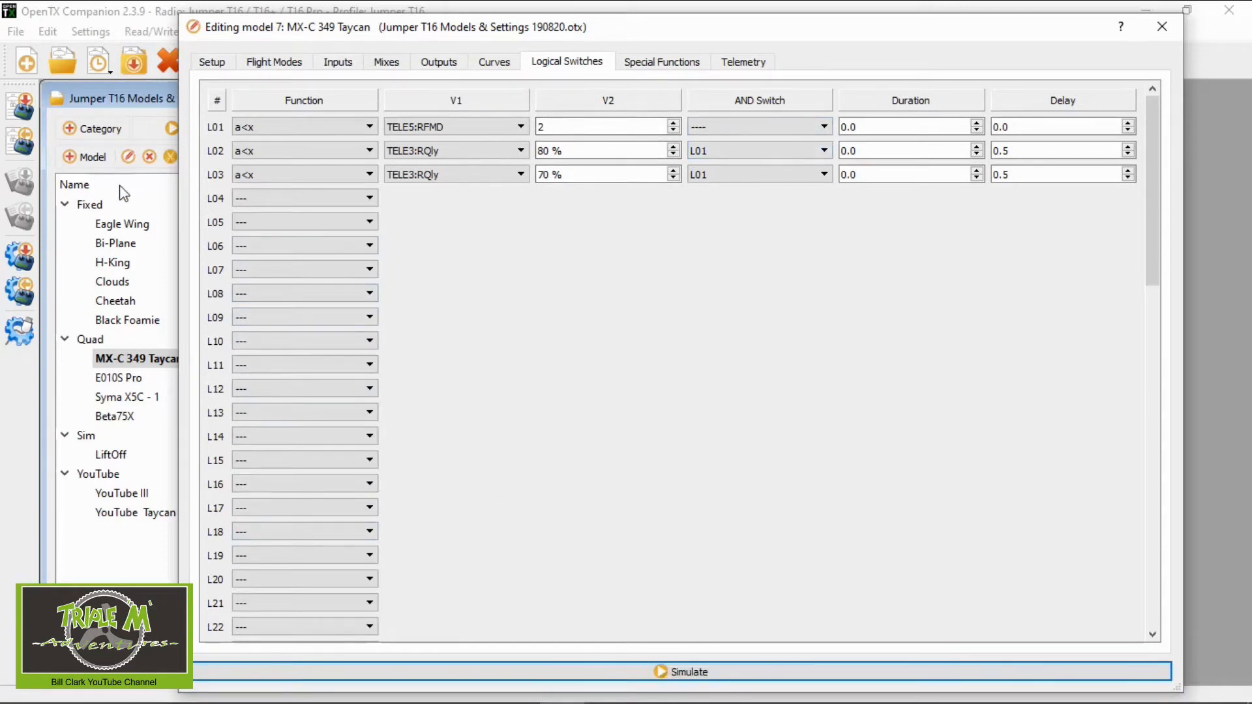
{"action": "left_click", "coordinate": [297, 174]}
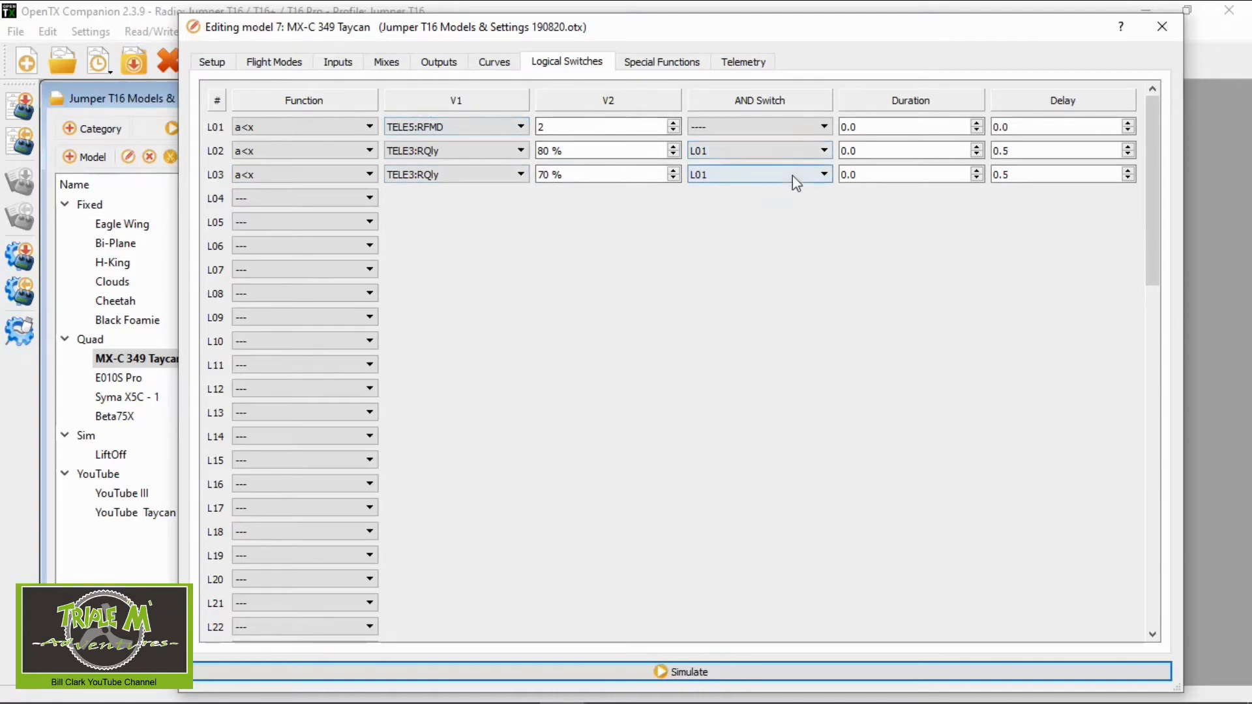
{"action": "left_click", "coordinate": [598, 173]}
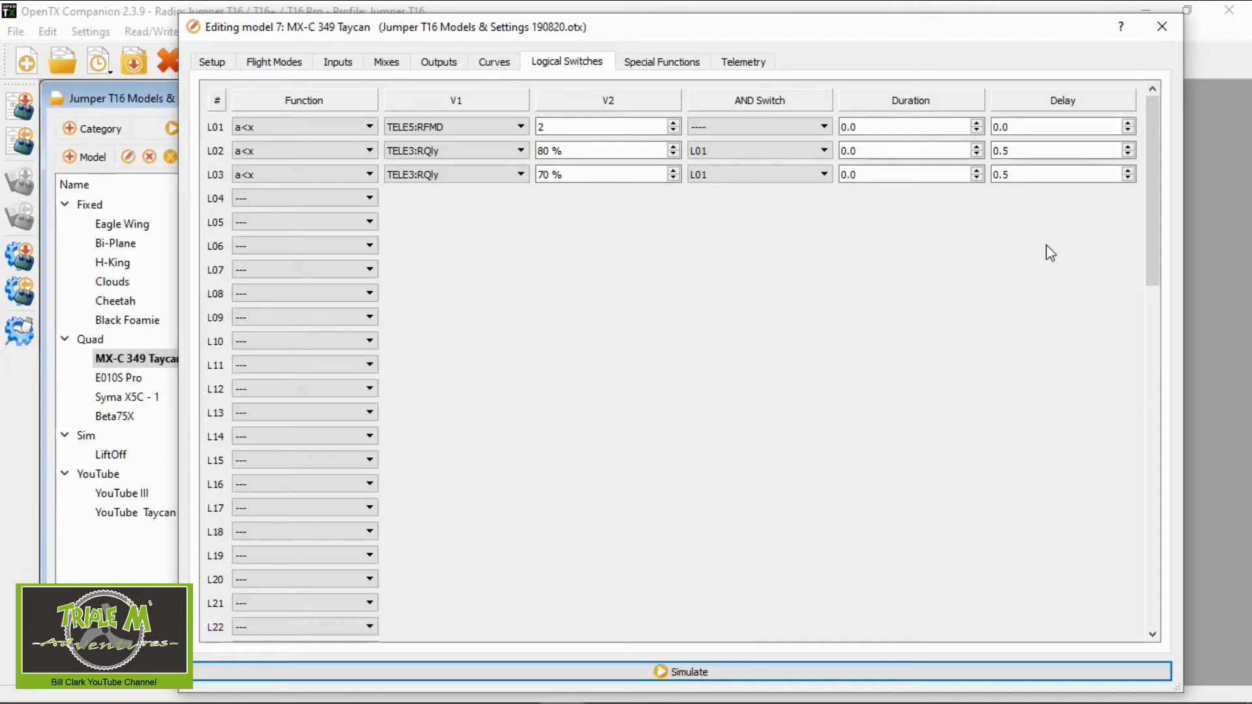
{"action": "mouse_move", "coordinate": [741, 214]}
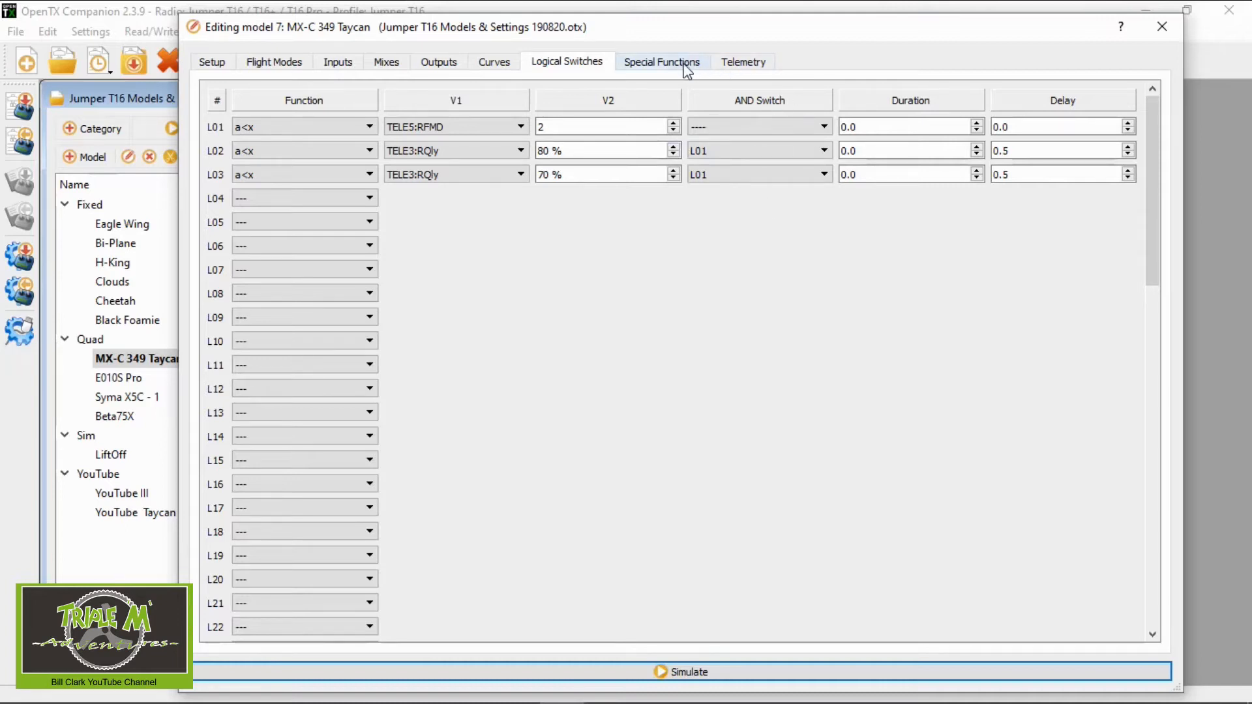
{"action": "left_click", "coordinate": [663, 61]}
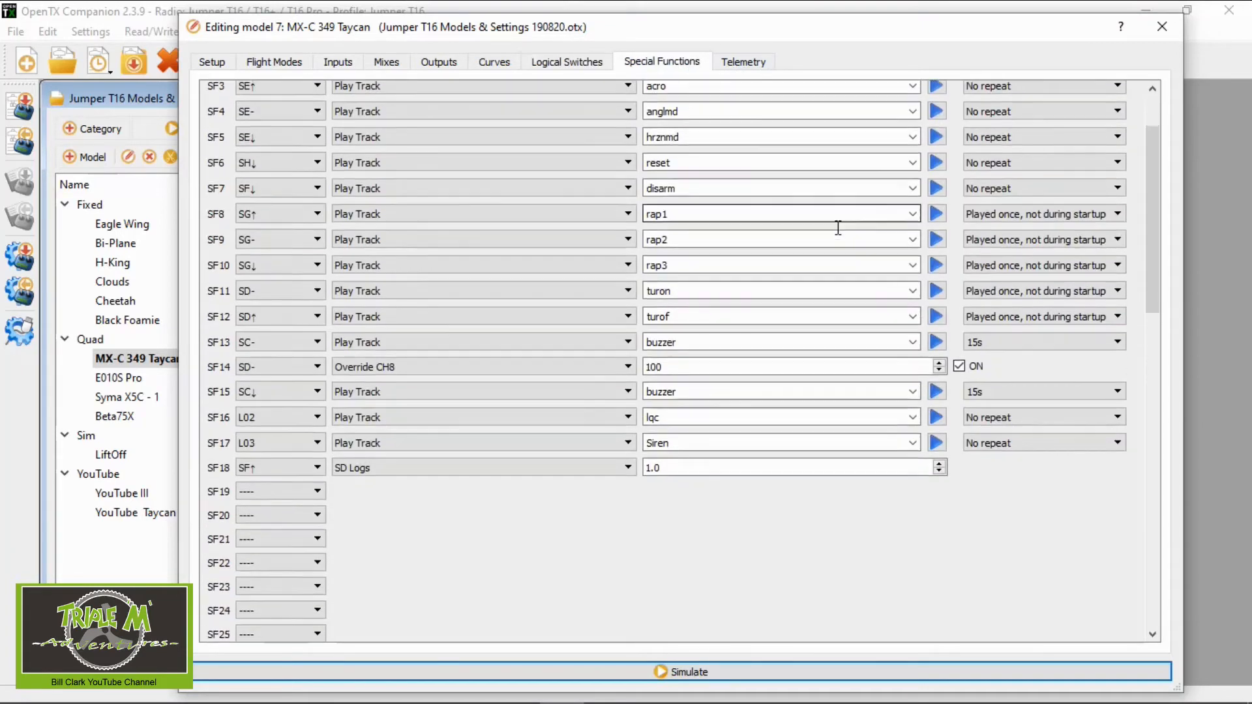
Review SF16 playing the lqc track on L02 and SF17's Play Track (Siren) action on L03.
{"action": "scroll", "scroll_direction": "down", "scroll_amount": 3}
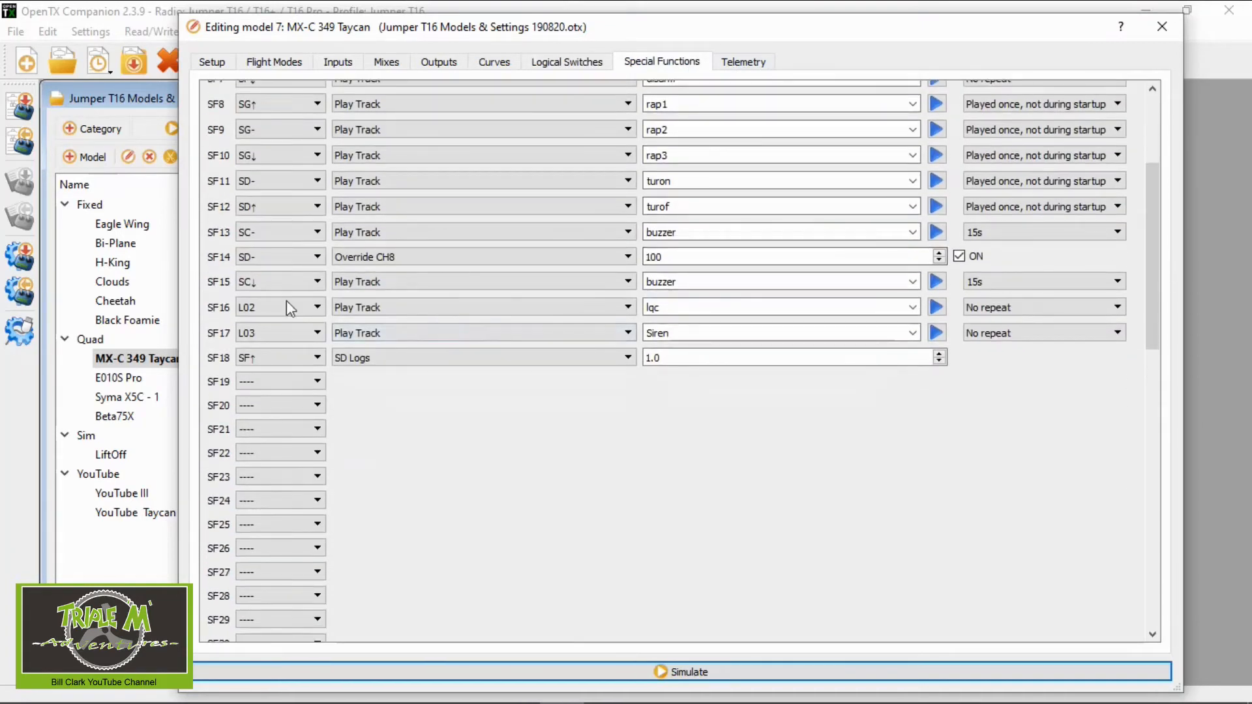
{"action": "left_click", "coordinate": [478, 307]}
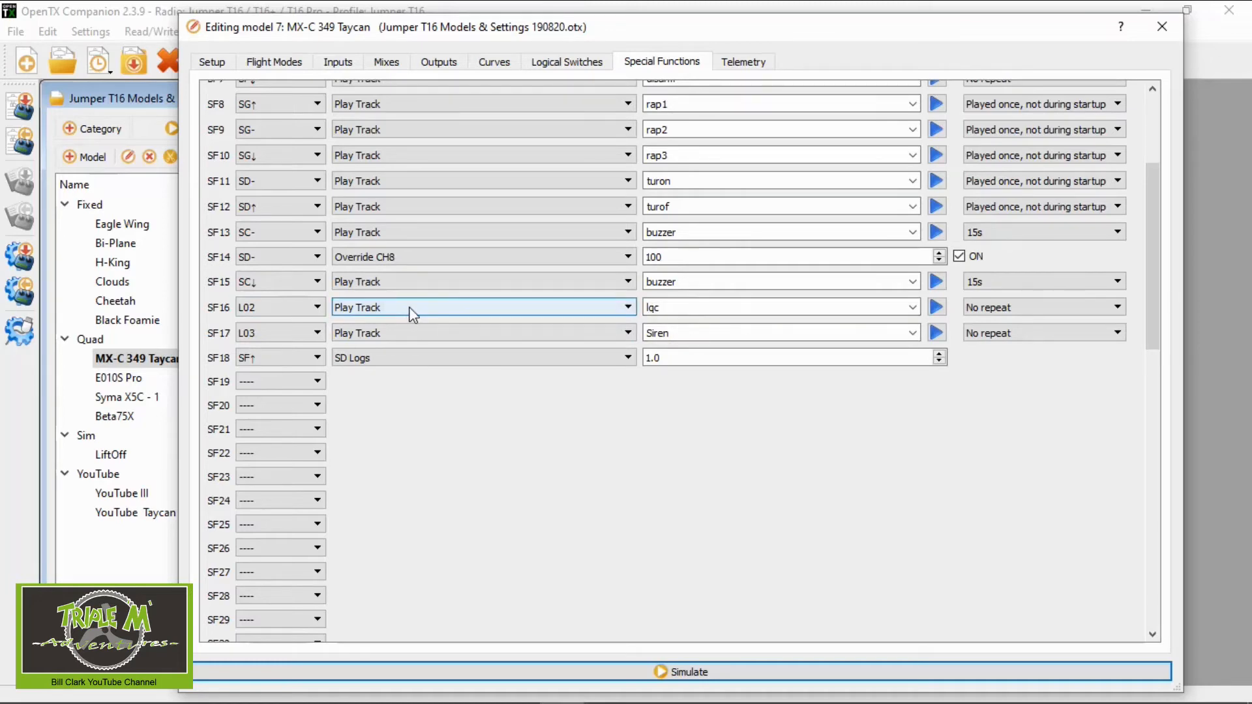
{"action": "mouse_move", "coordinate": [432, 312]}
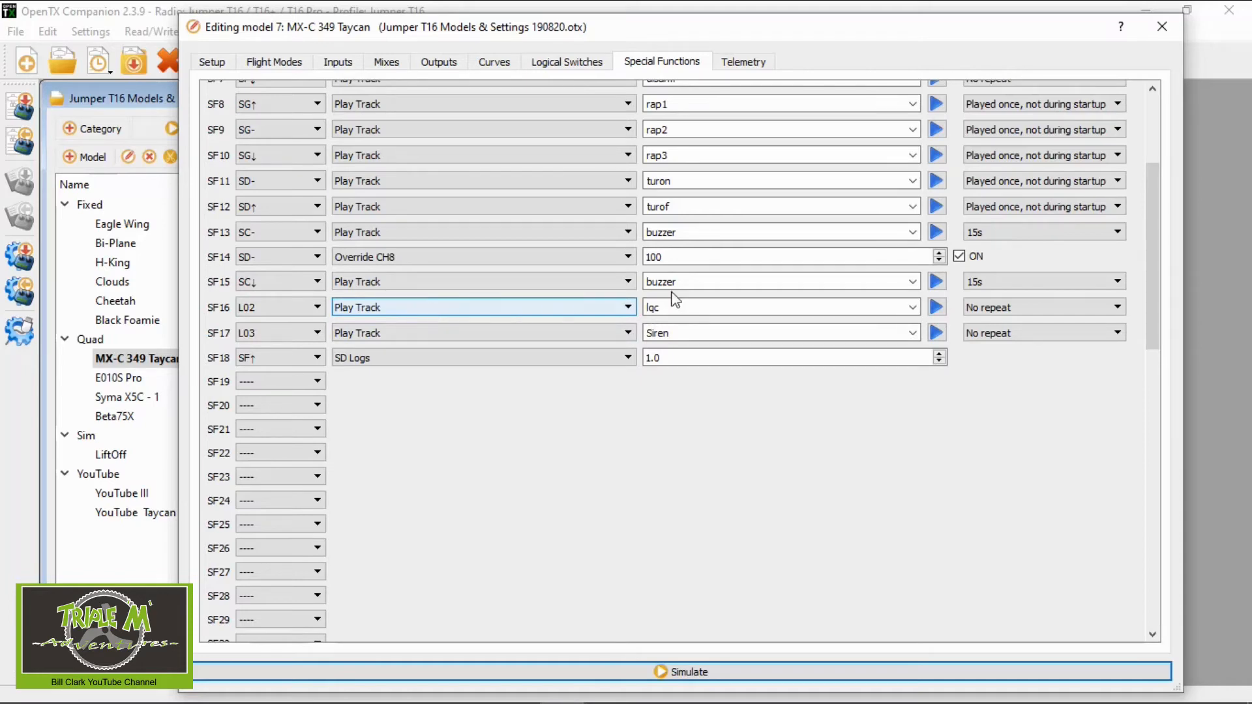
{"action": "left_click", "coordinate": [936, 306]}
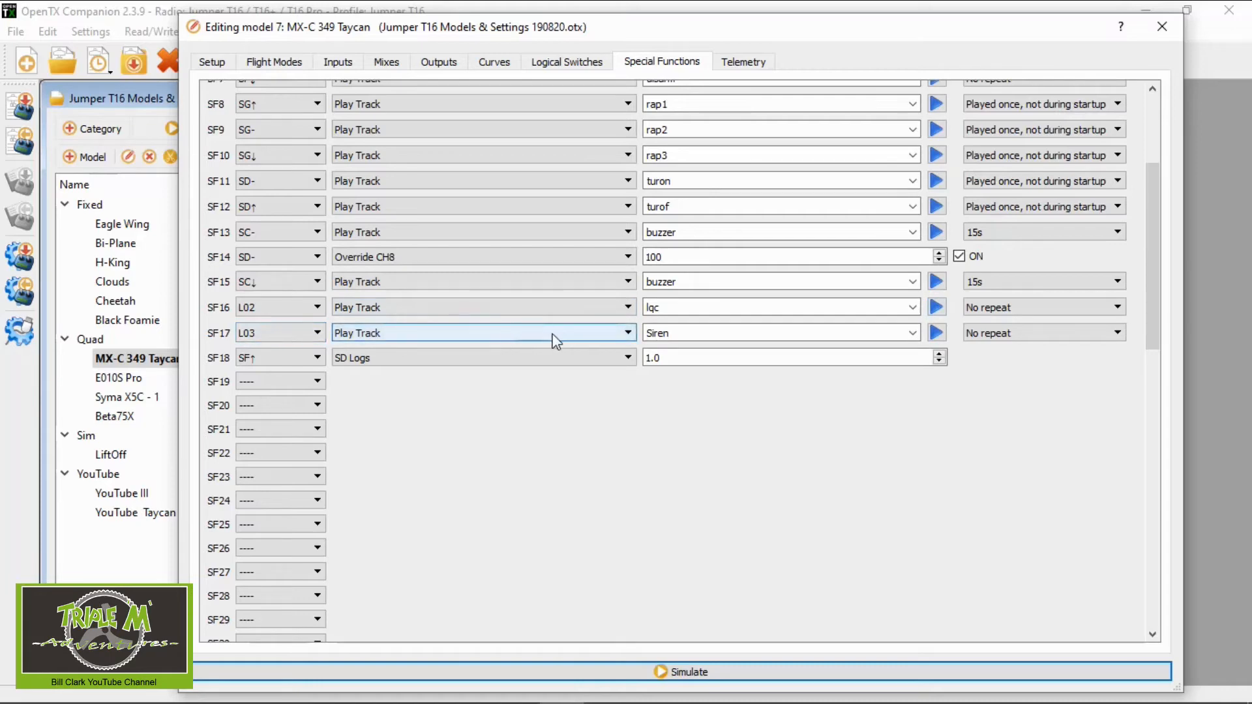
{"action": "left_click", "coordinate": [279, 333]}
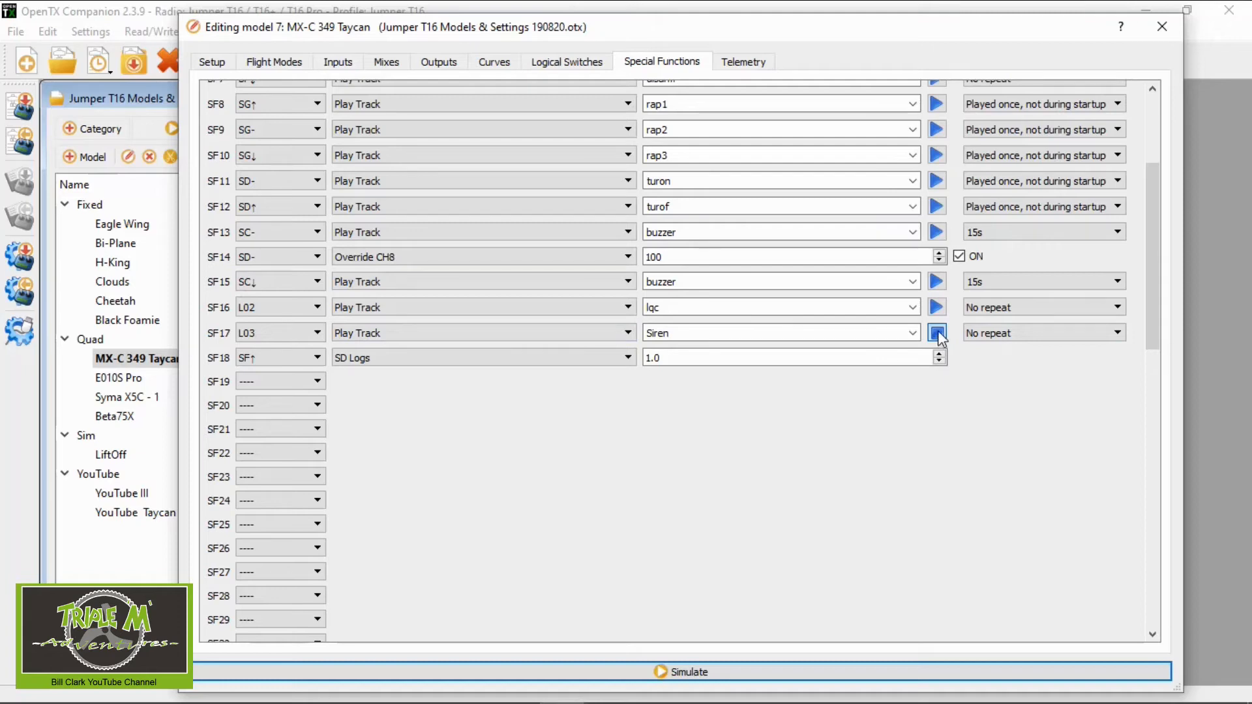
{"action": "left_click", "coordinate": [936, 333]}
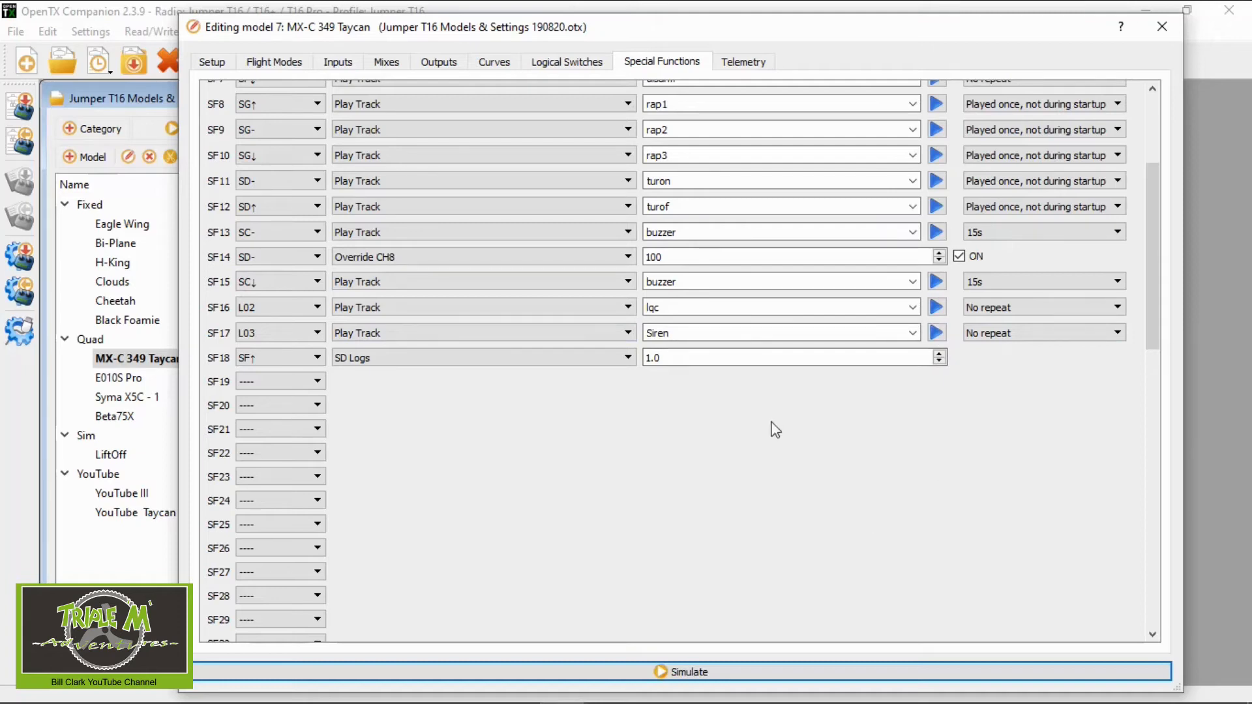
{"action": "mouse_move", "coordinate": [899, 435]}
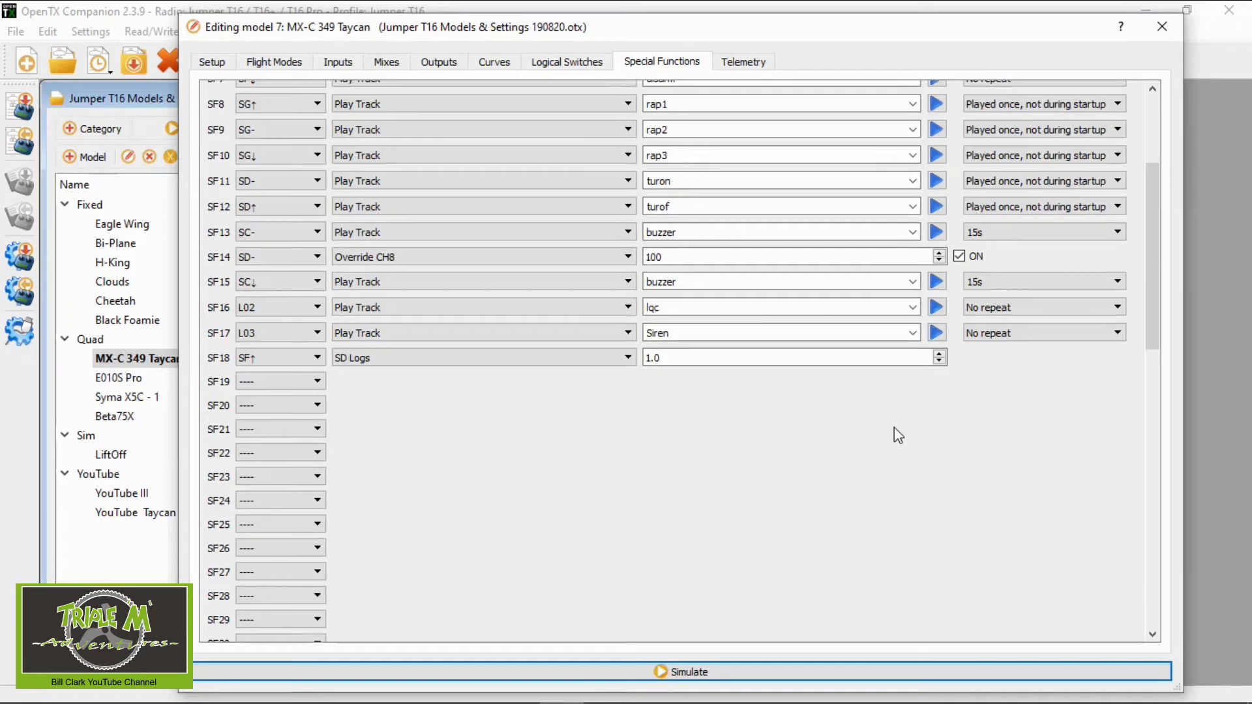
{"action": "mouse_move", "coordinate": [868, 497]}
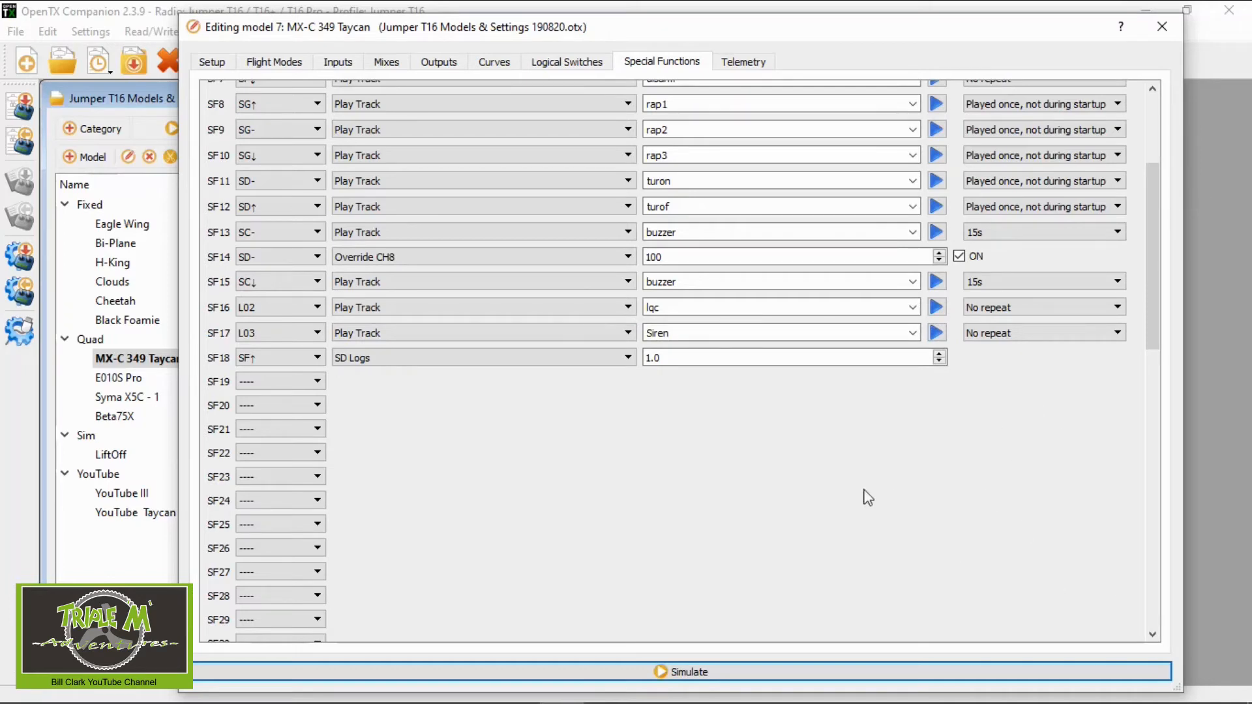
{"action": "mouse_move", "coordinate": [810, 425]}
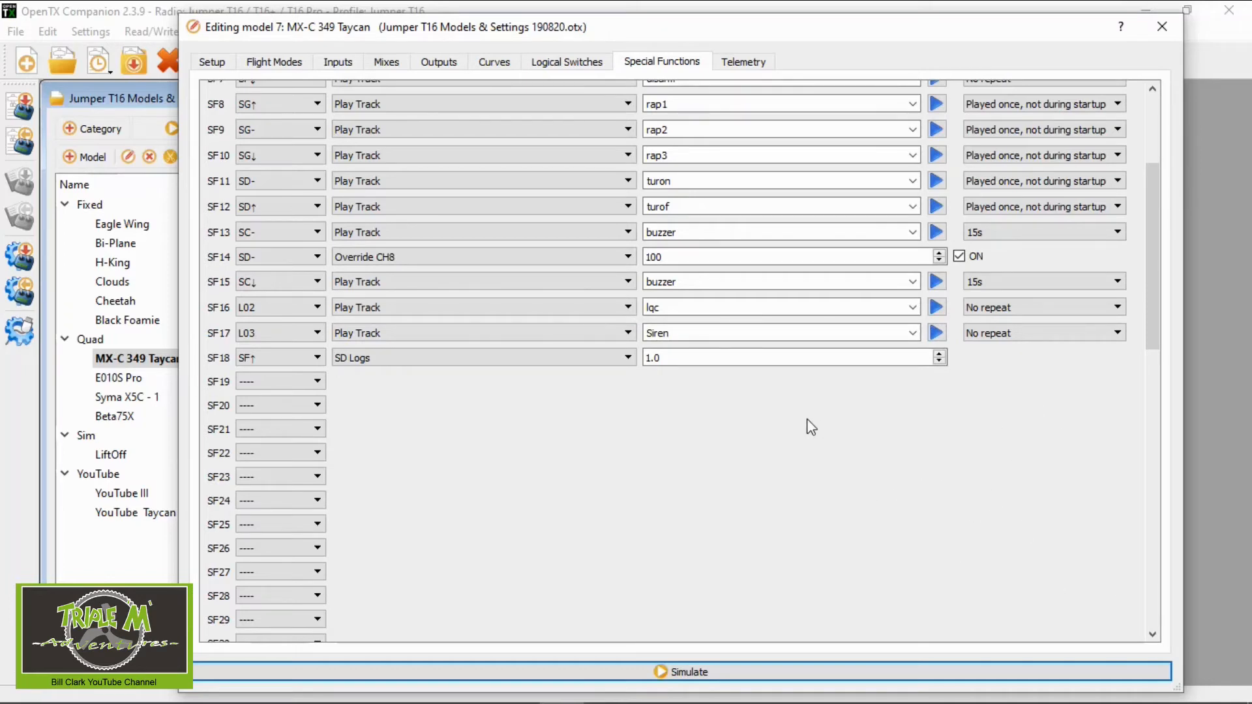